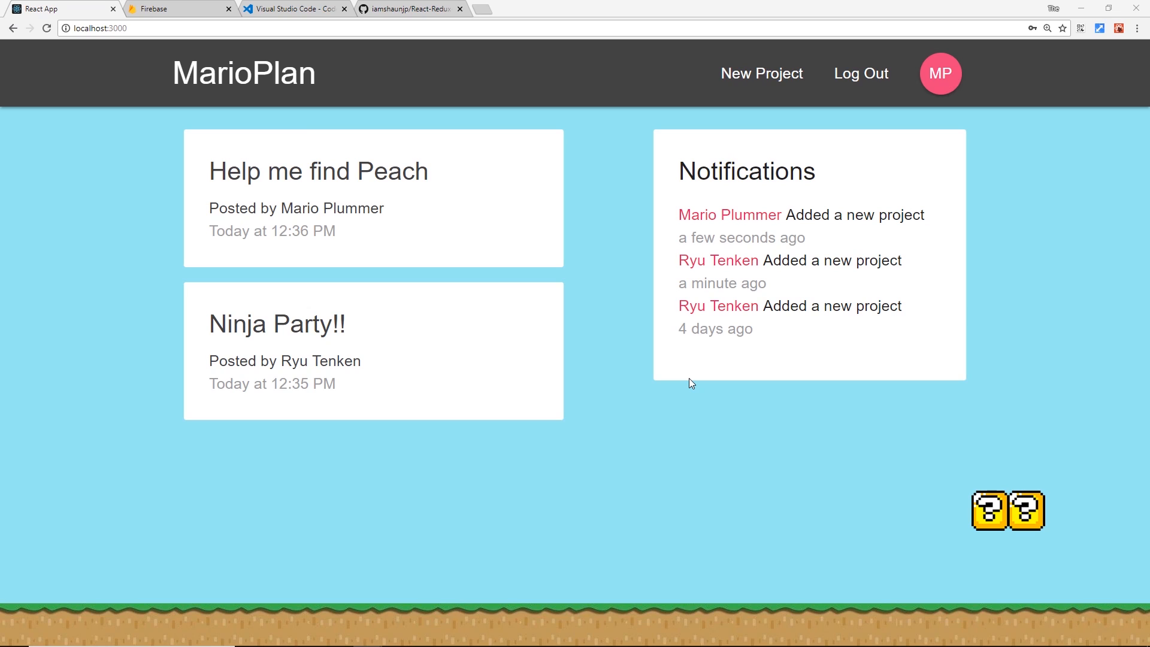
pyautogui.moveTo(513, 258)
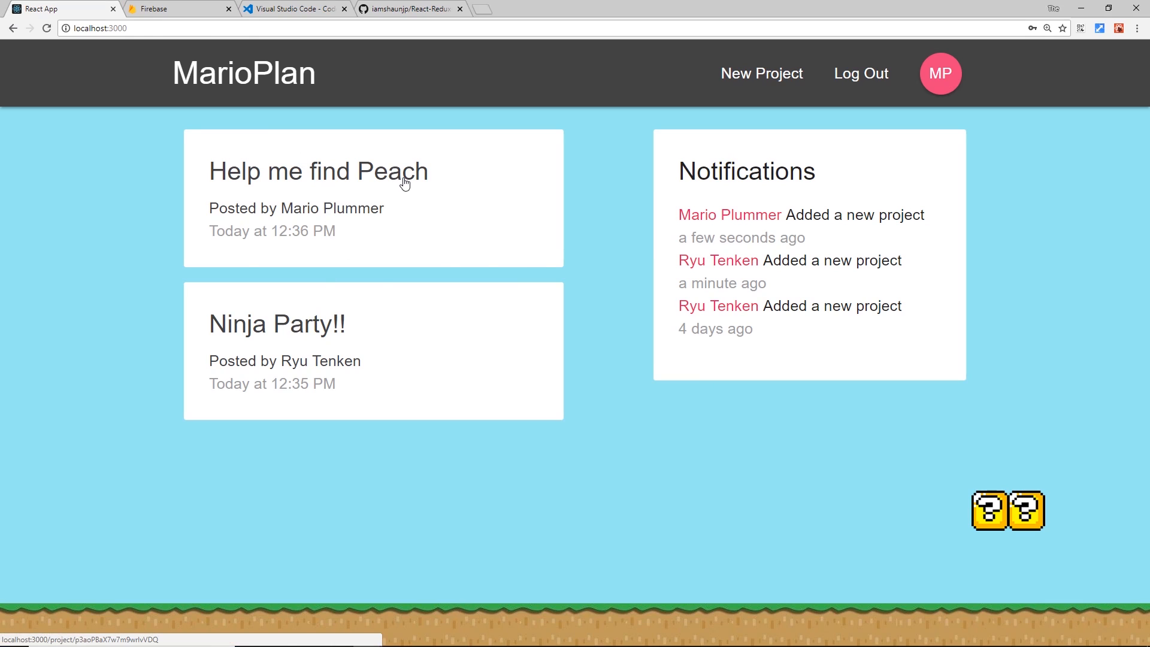
# Step: View the details page of the 'Help me find Peach' project from the dashboard
pyautogui.click(317, 171)
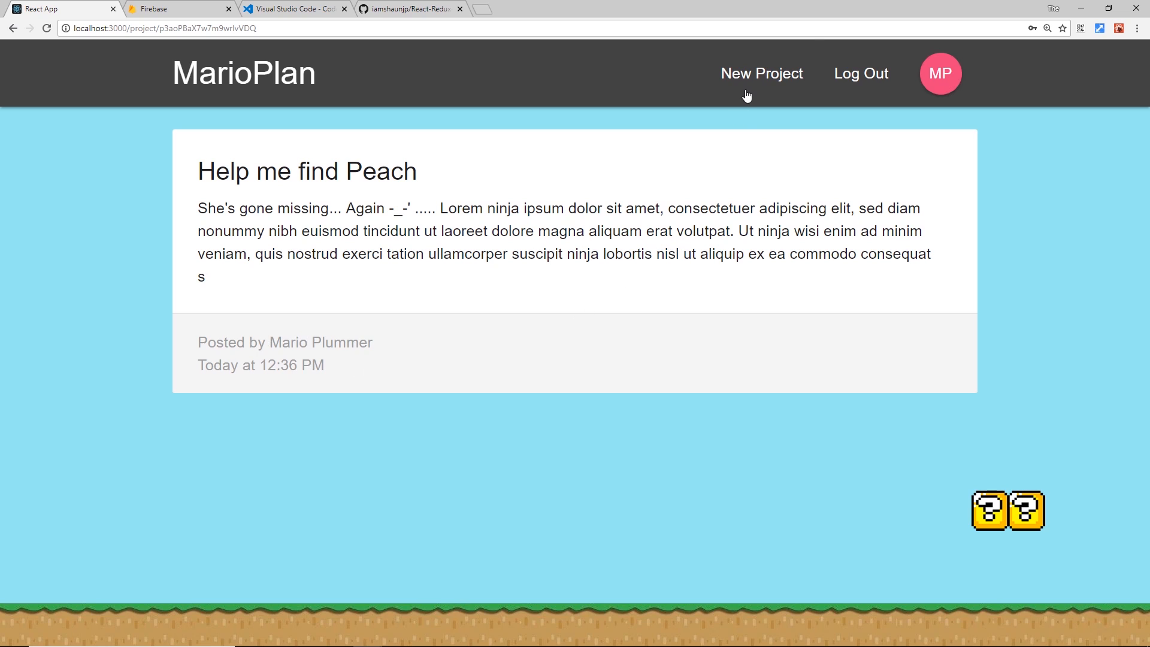
# Step: Create a new project titled "Yoshi's egg hunt" with placeholder content, posted by Mario Plummer
pyautogui.click(762, 73)
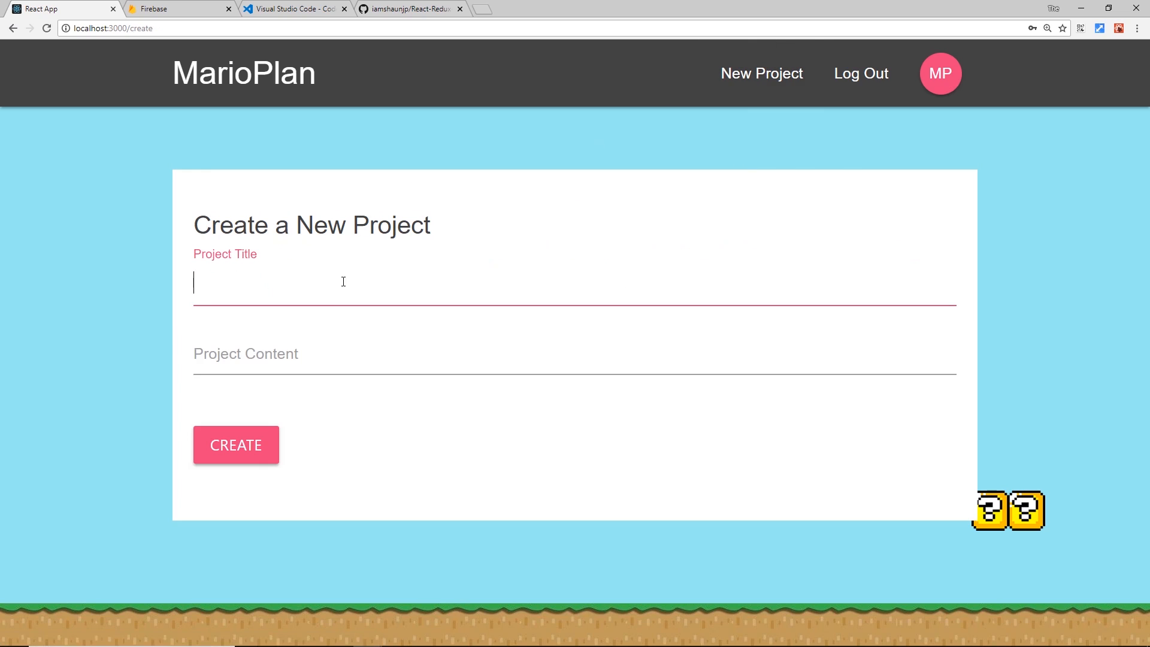
pyautogui.write("Yoshi's")
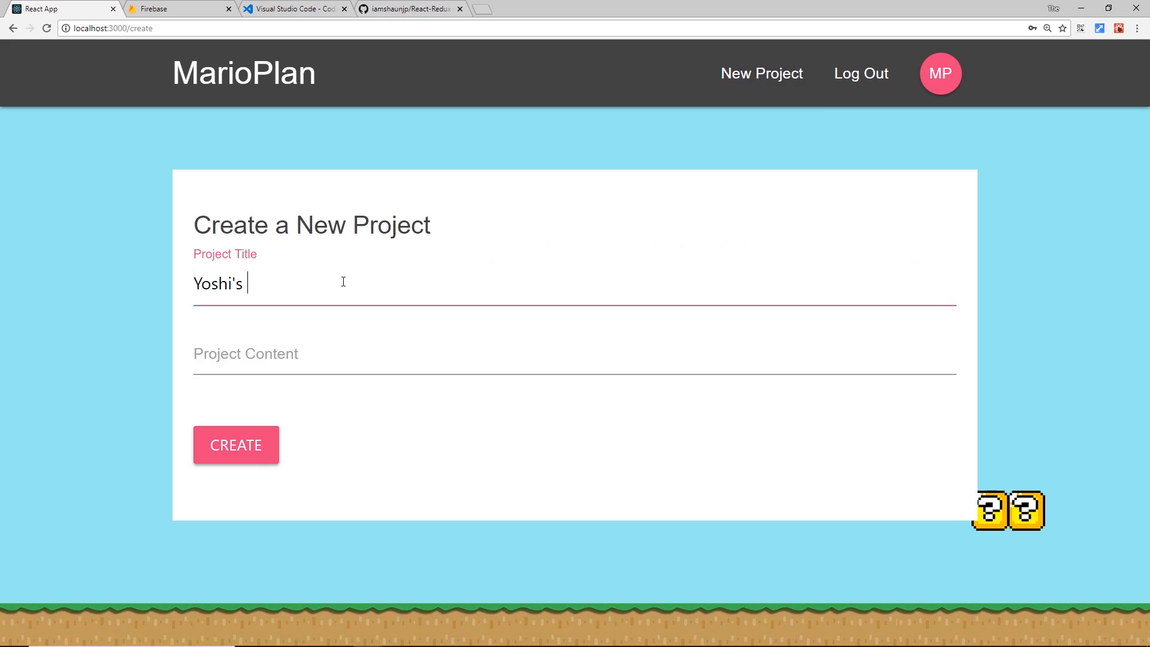
pyautogui.write('egg hunt')
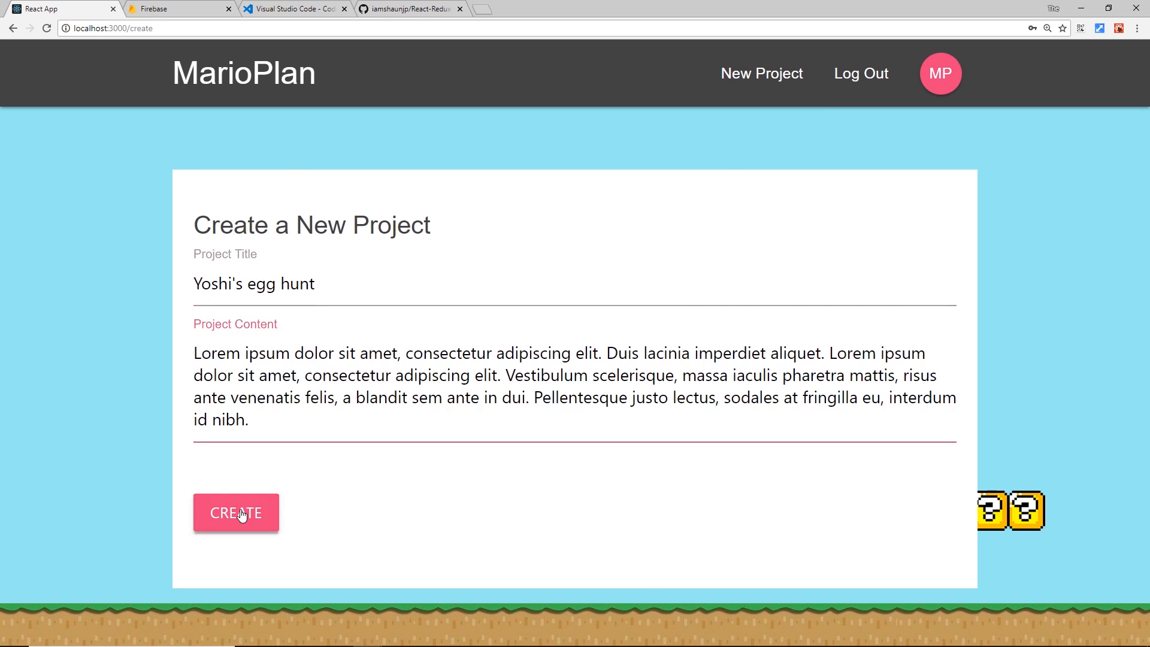
pyautogui.click(236, 513)
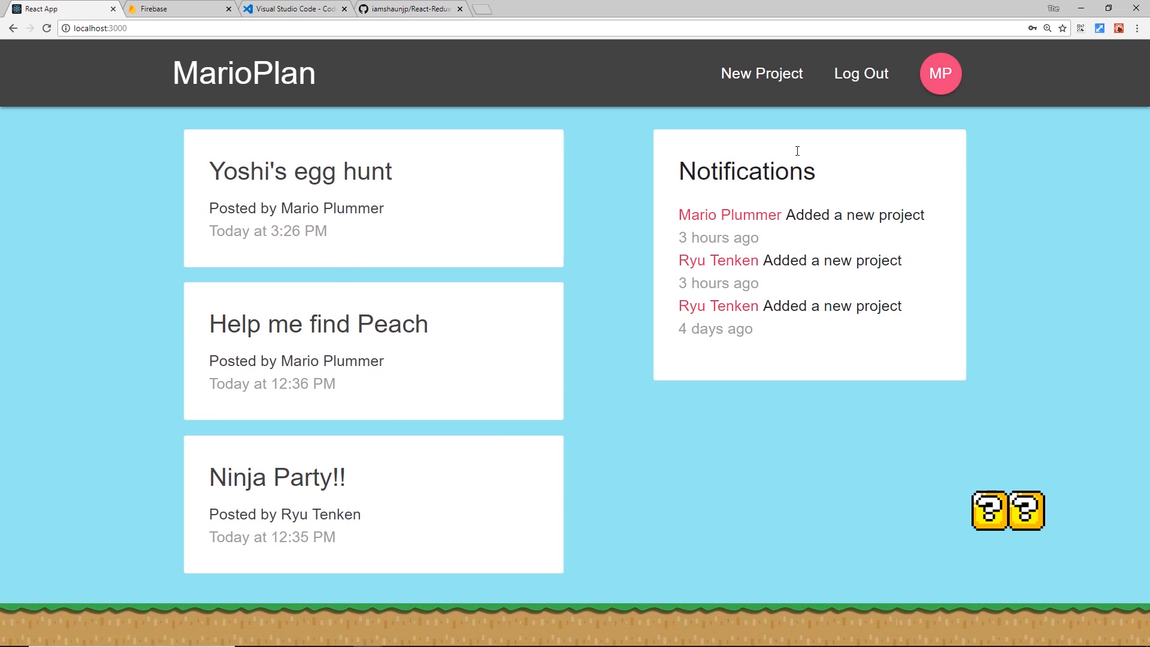
pyautogui.moveTo(734, 295)
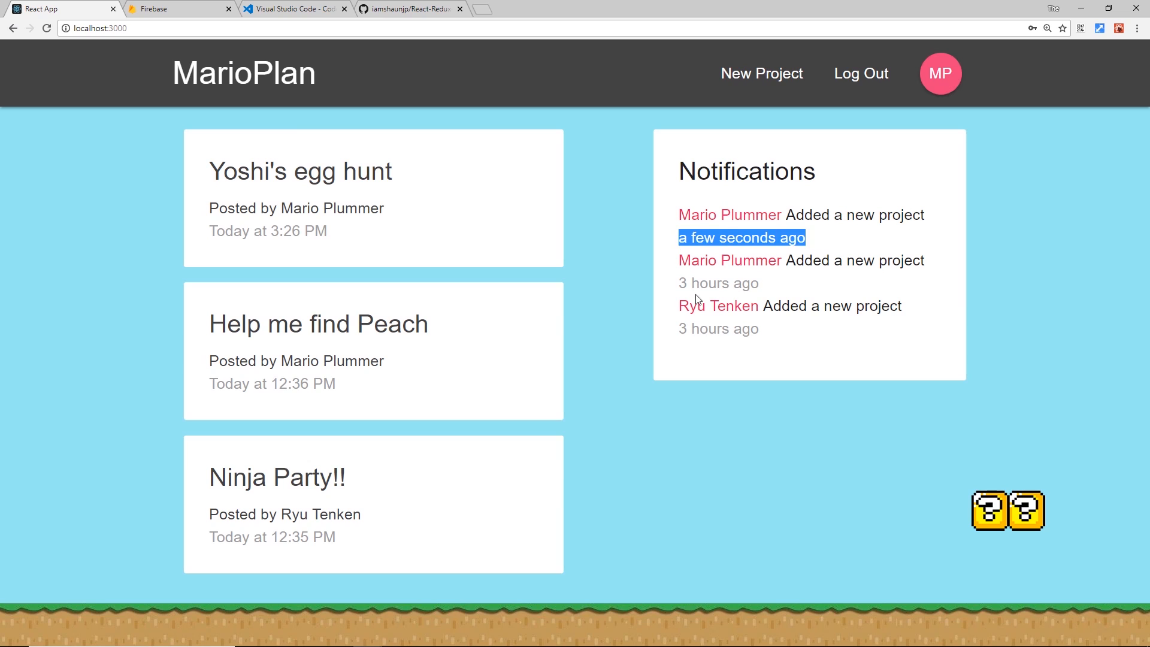
pyautogui.moveTo(556, 448)
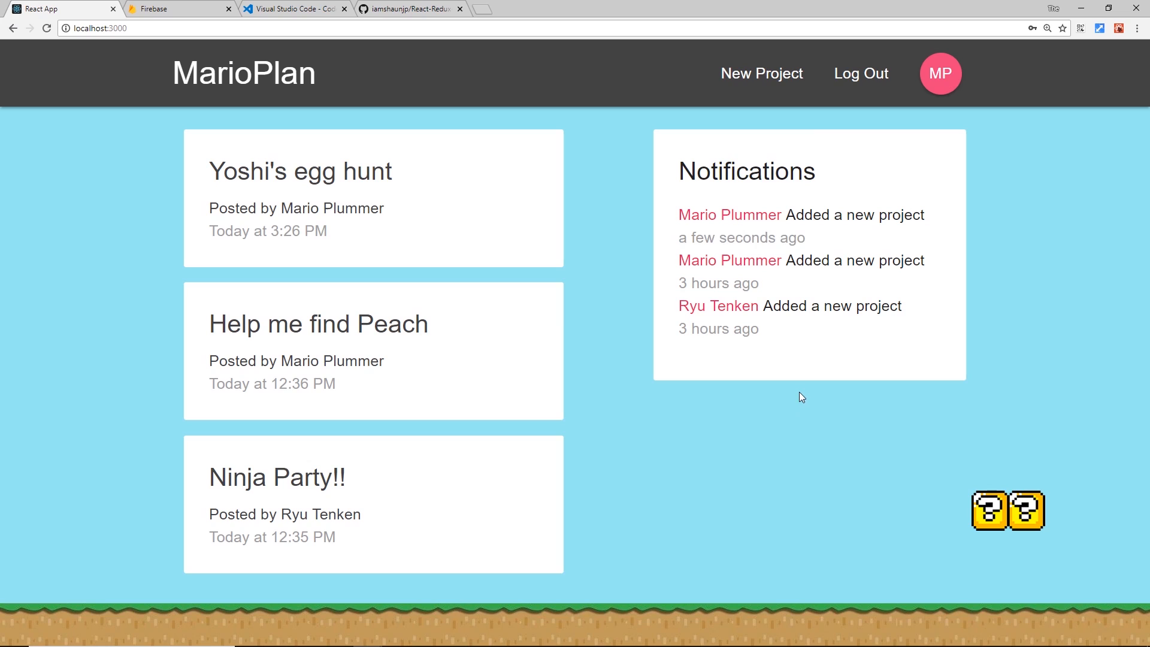
pyautogui.moveTo(861, 73)
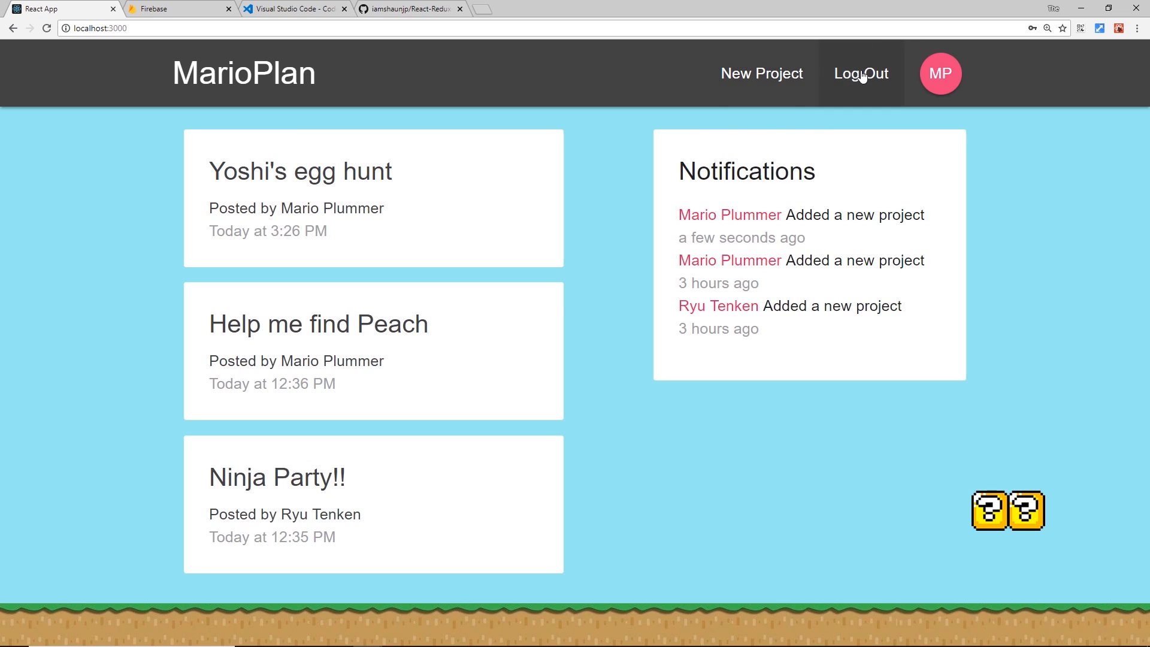
pyautogui.click(861, 73)
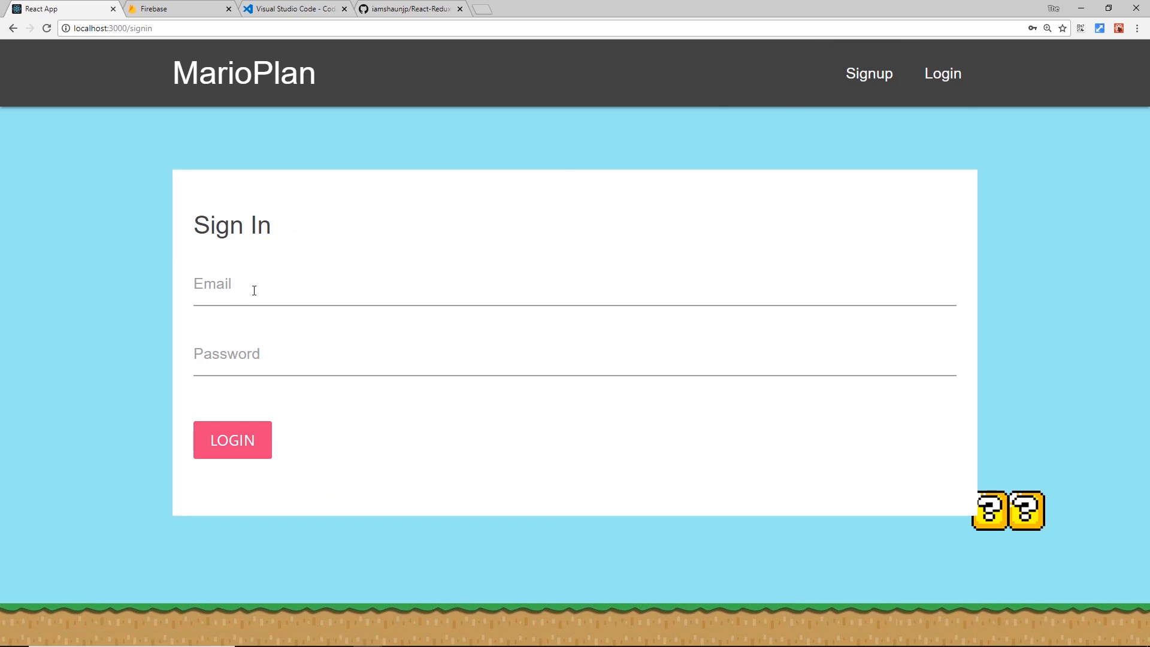
pyautogui.click(869, 73)
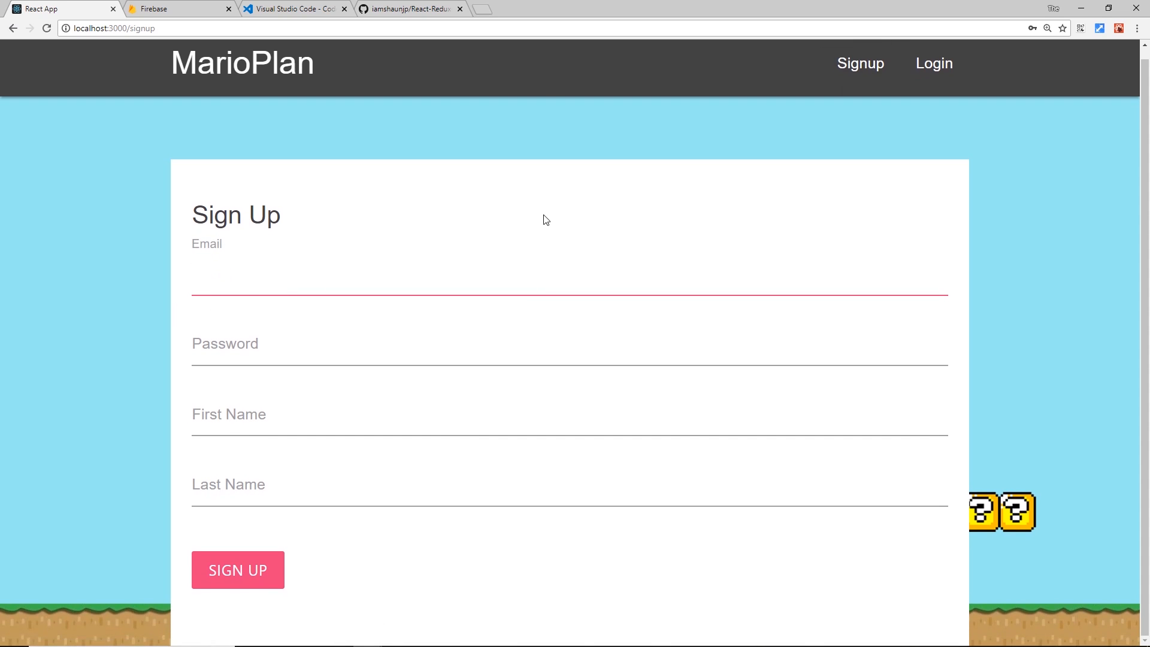
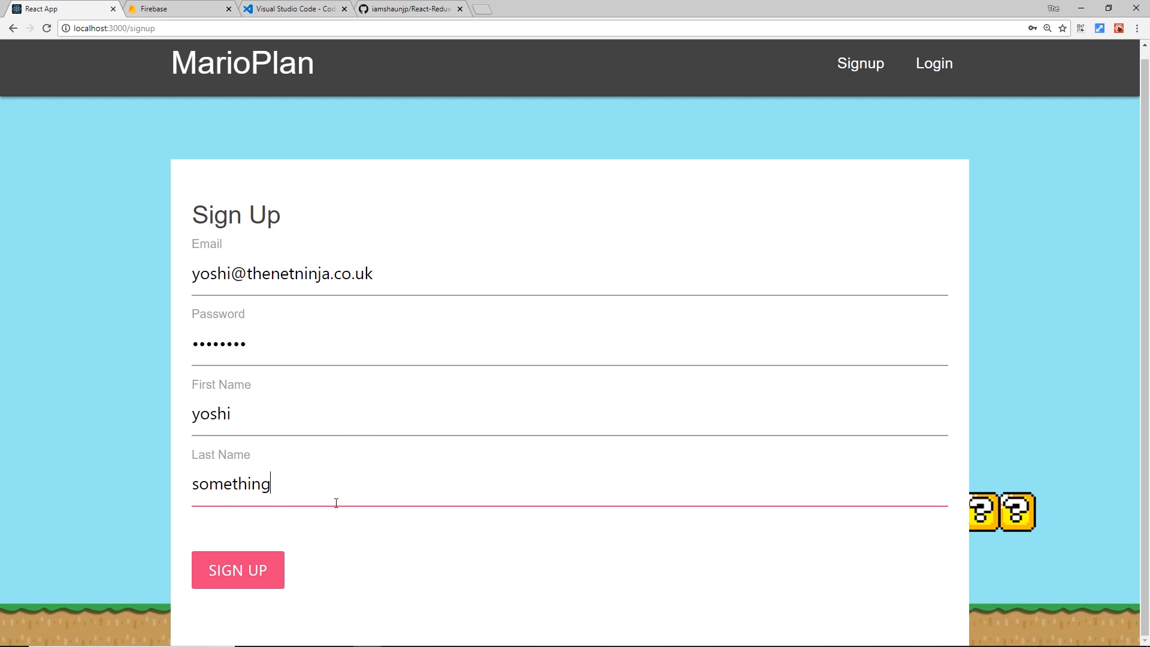
pyautogui.click(237, 570)
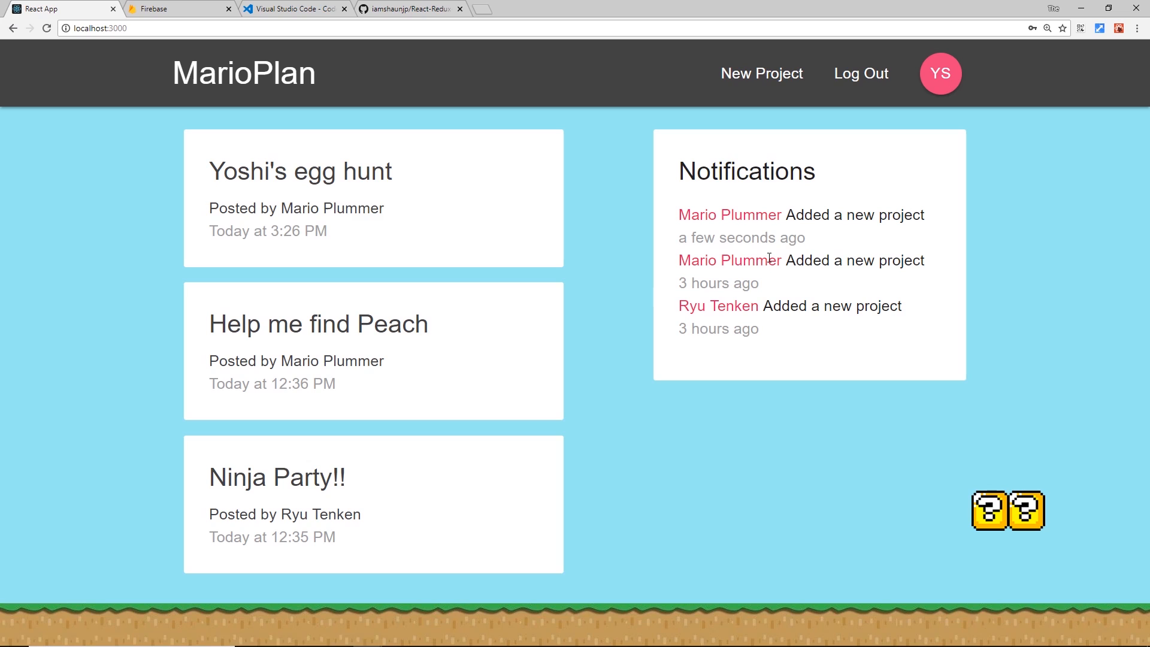
pyautogui.moveTo(684, 266)
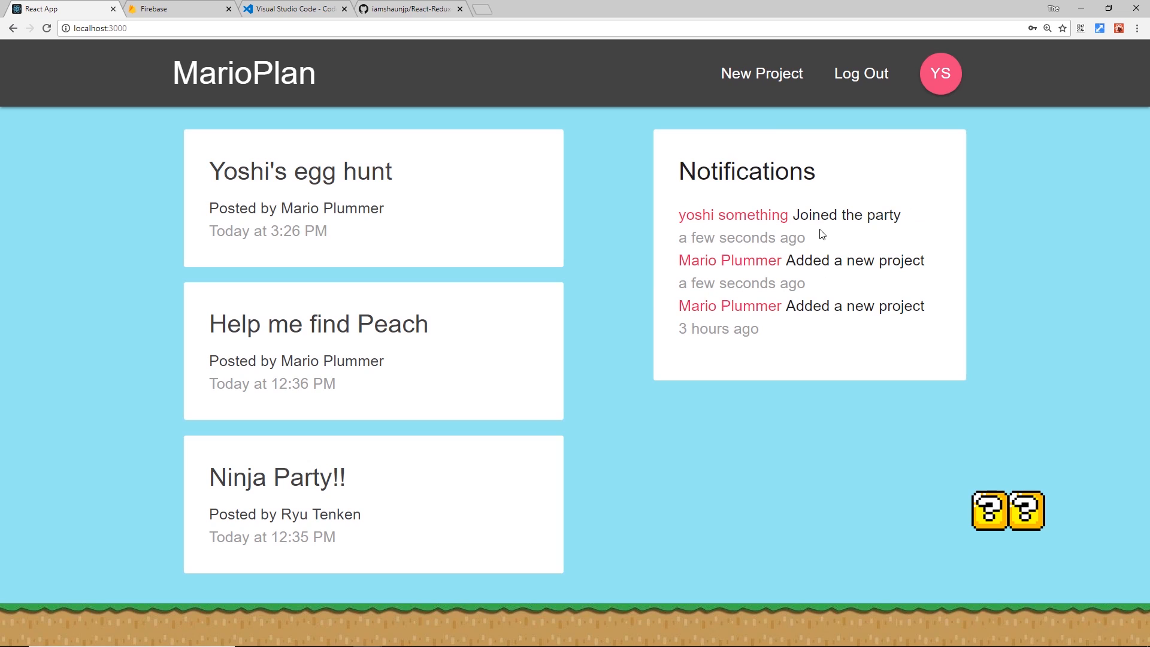
pyautogui.moveTo(890, 242)
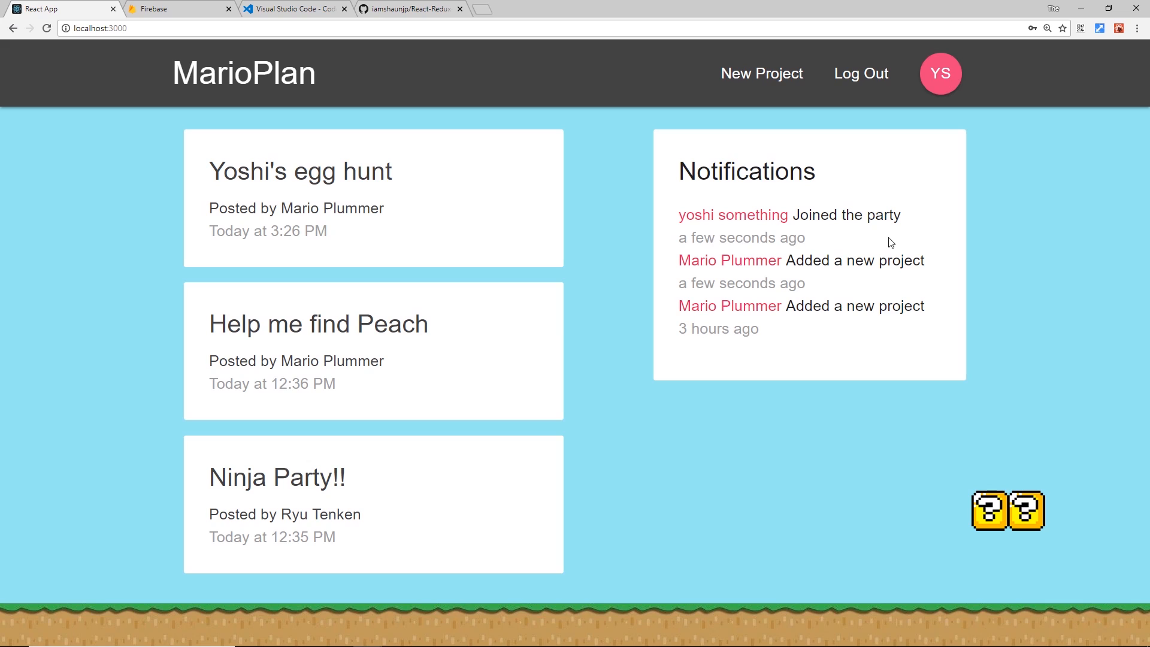
pyautogui.click(762, 73)
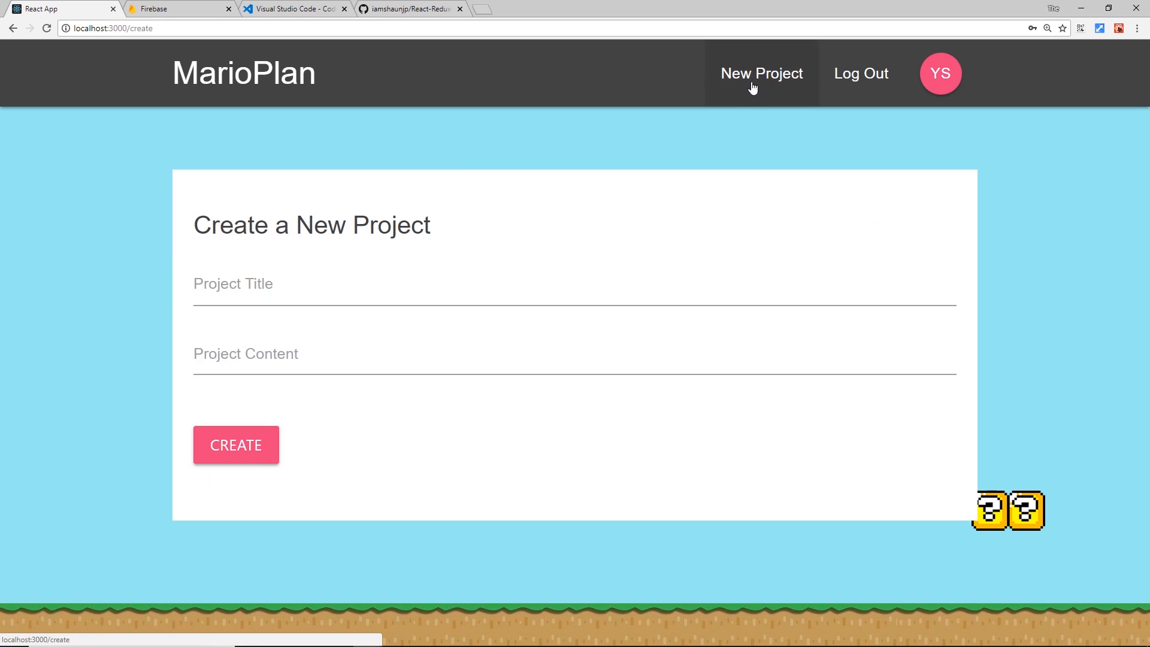
pyautogui.moveTo(660, 203)
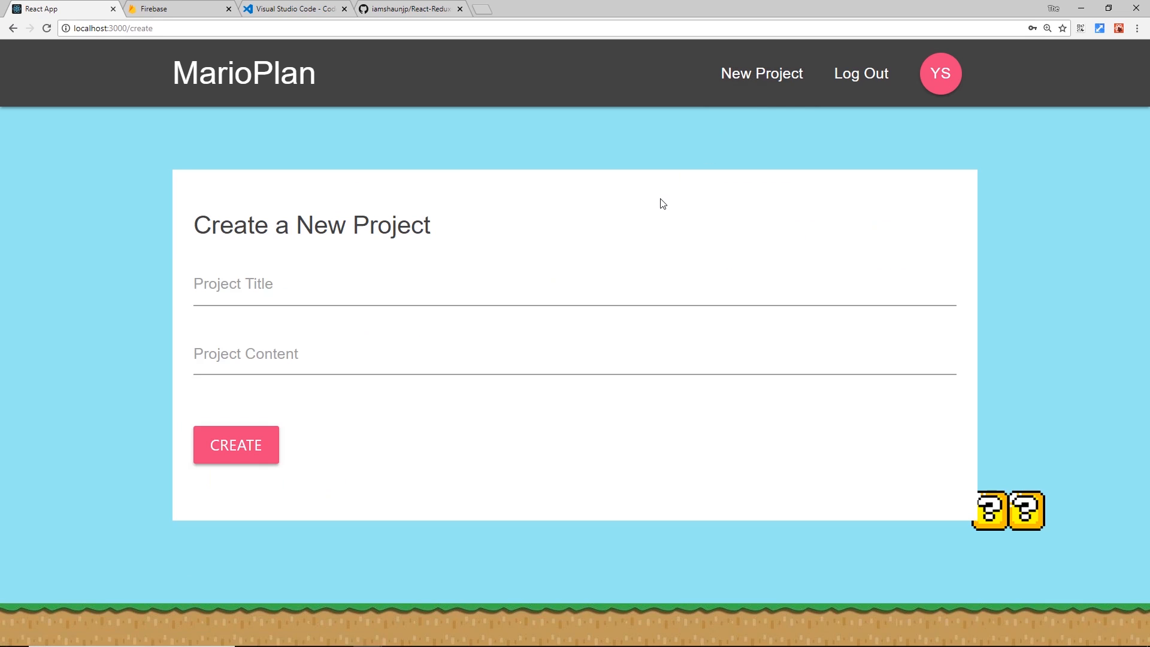
pyautogui.click(236, 446)
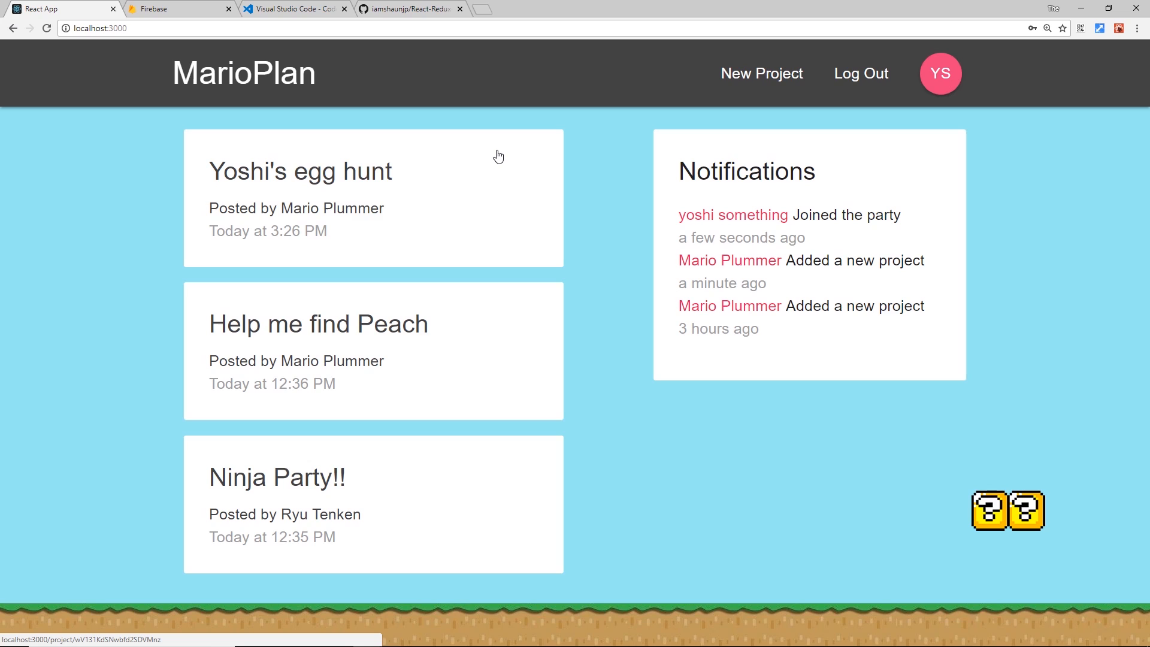
pyautogui.moveTo(541, 254)
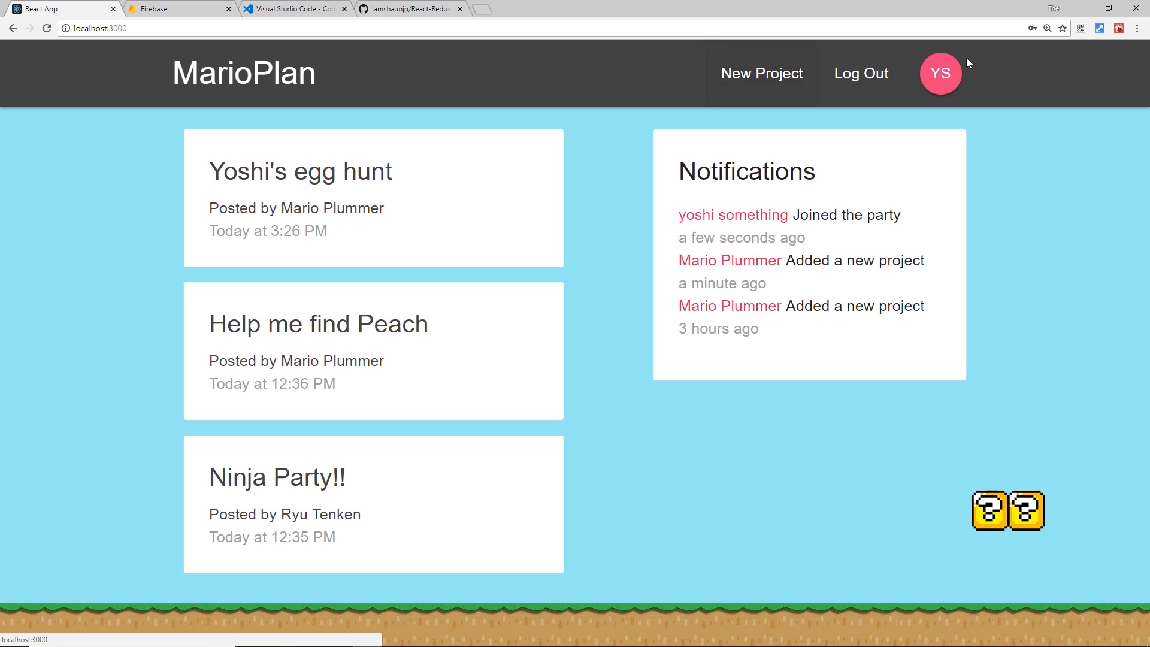
pyautogui.moveTo(1008, 80)
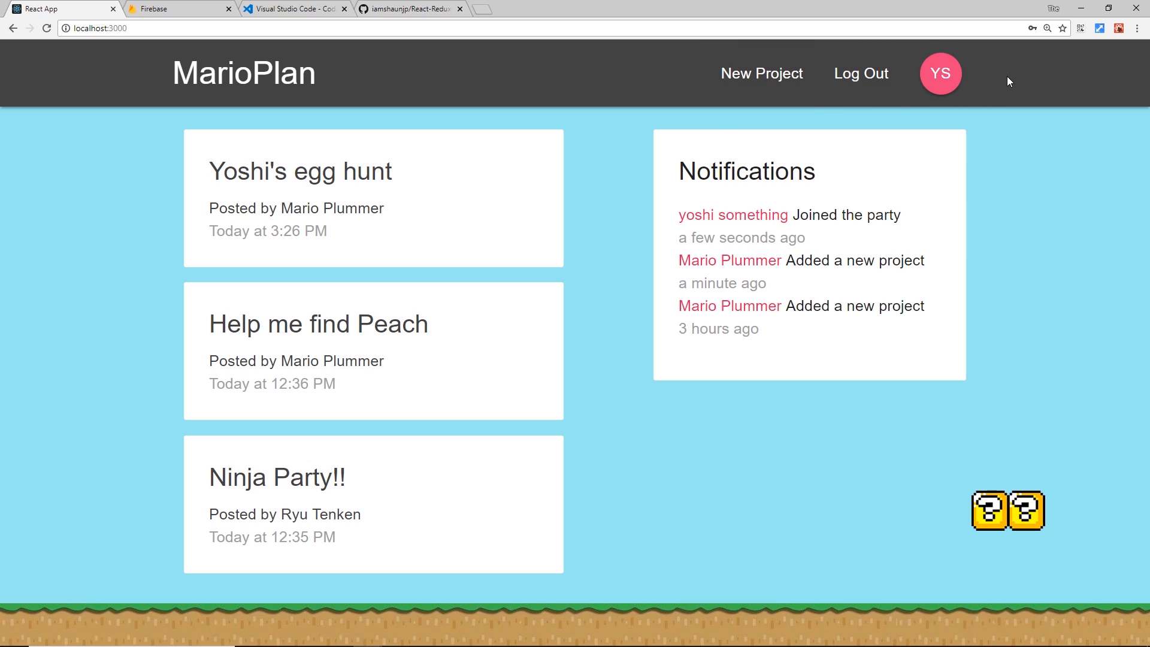
pyautogui.moveTo(502, 351)
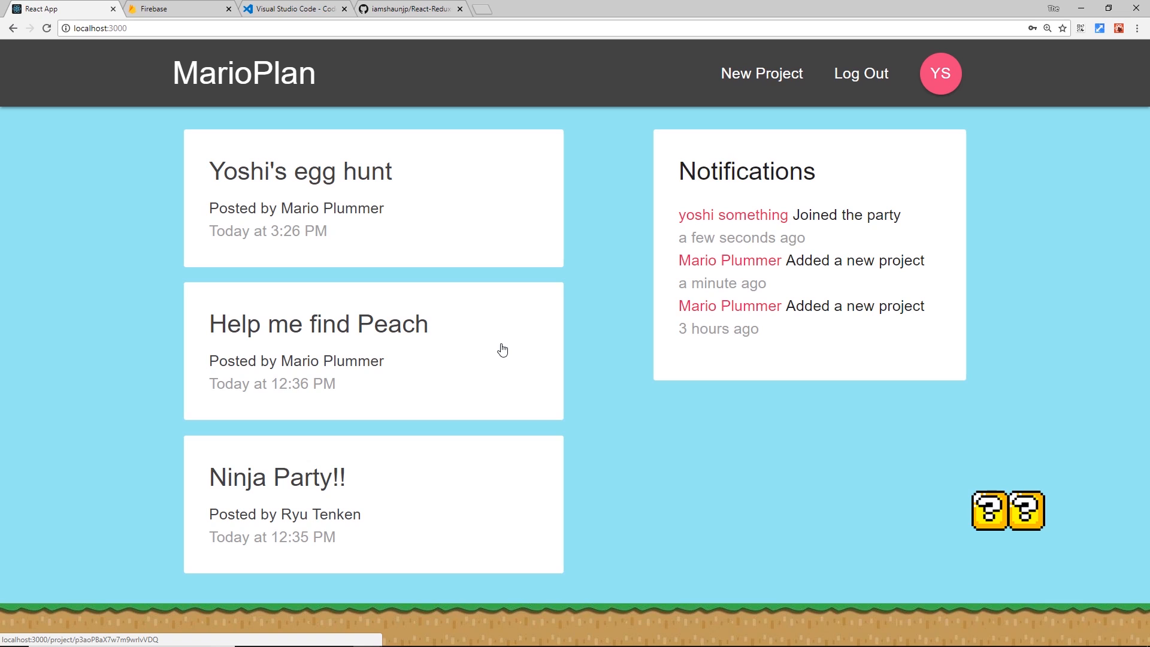
# Step: Browse the Firebase homepage's product list and go on to the Hosting details
pyautogui.click(176, 8)
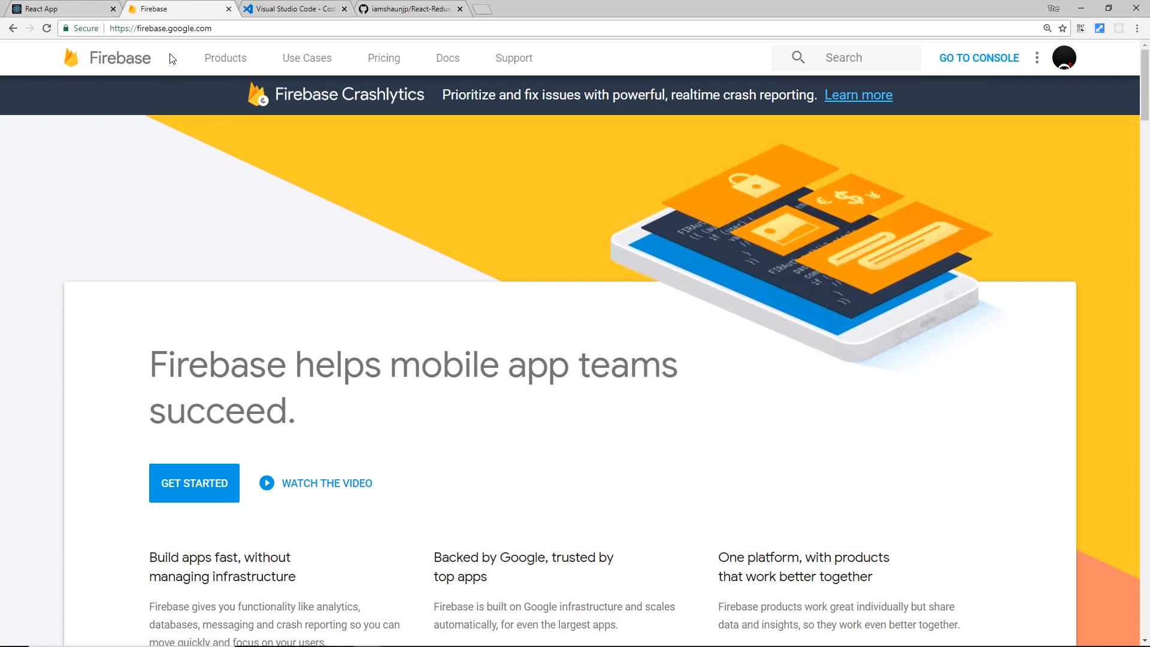
pyautogui.scroll(-3)
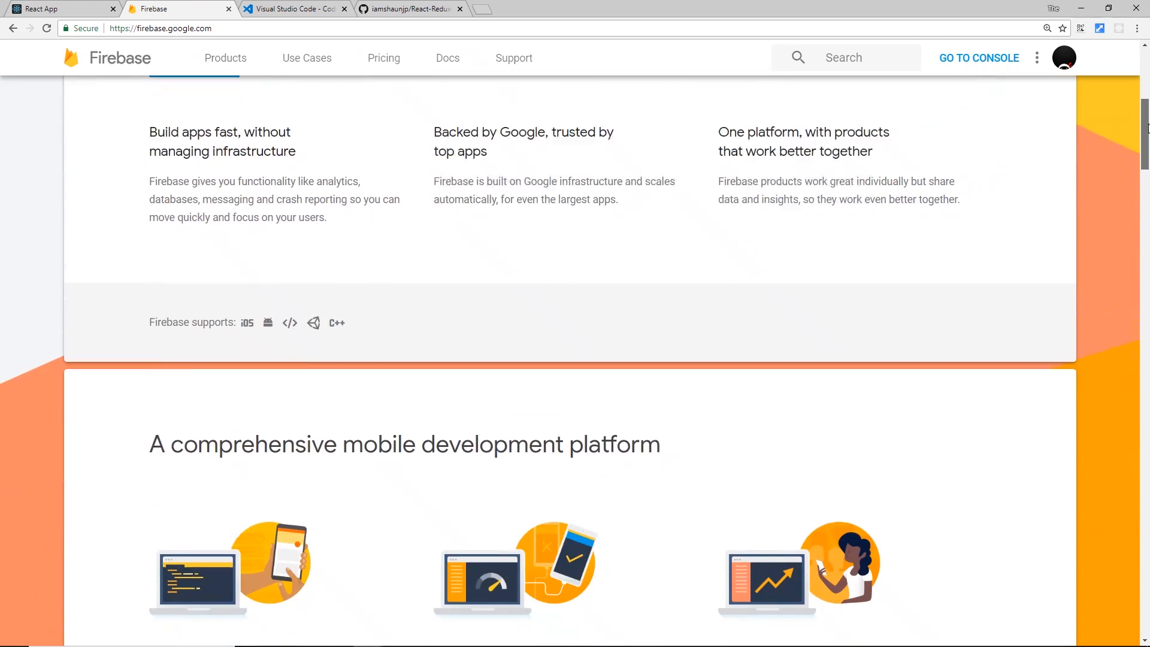
pyautogui.scroll(-3)
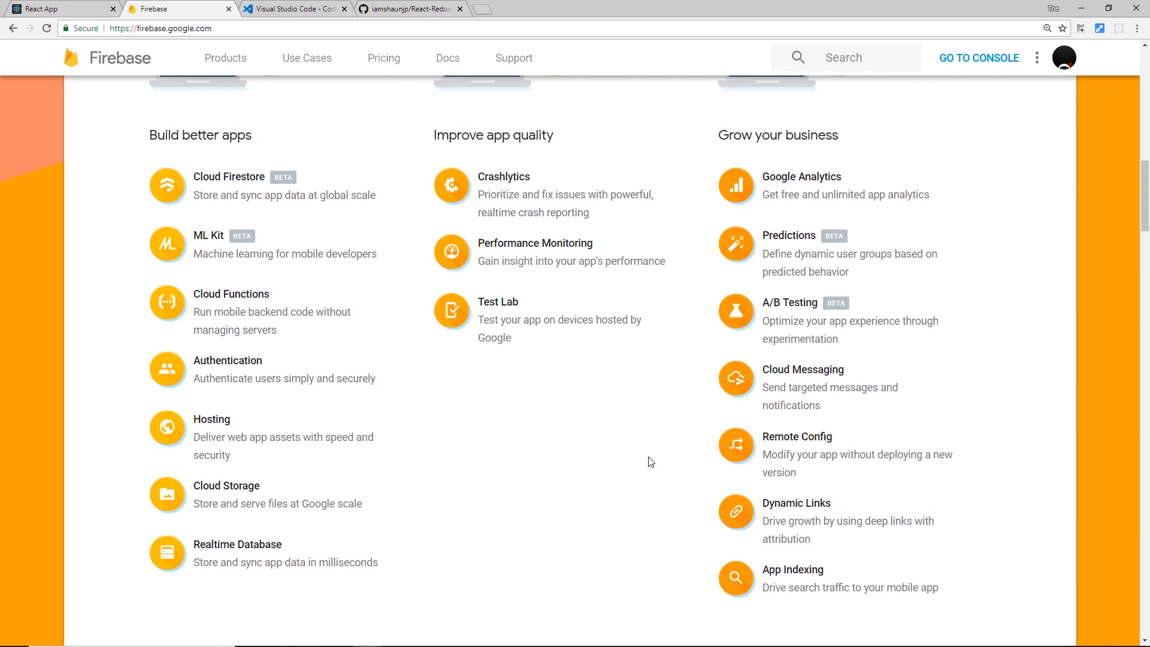
pyautogui.moveTo(229, 176)
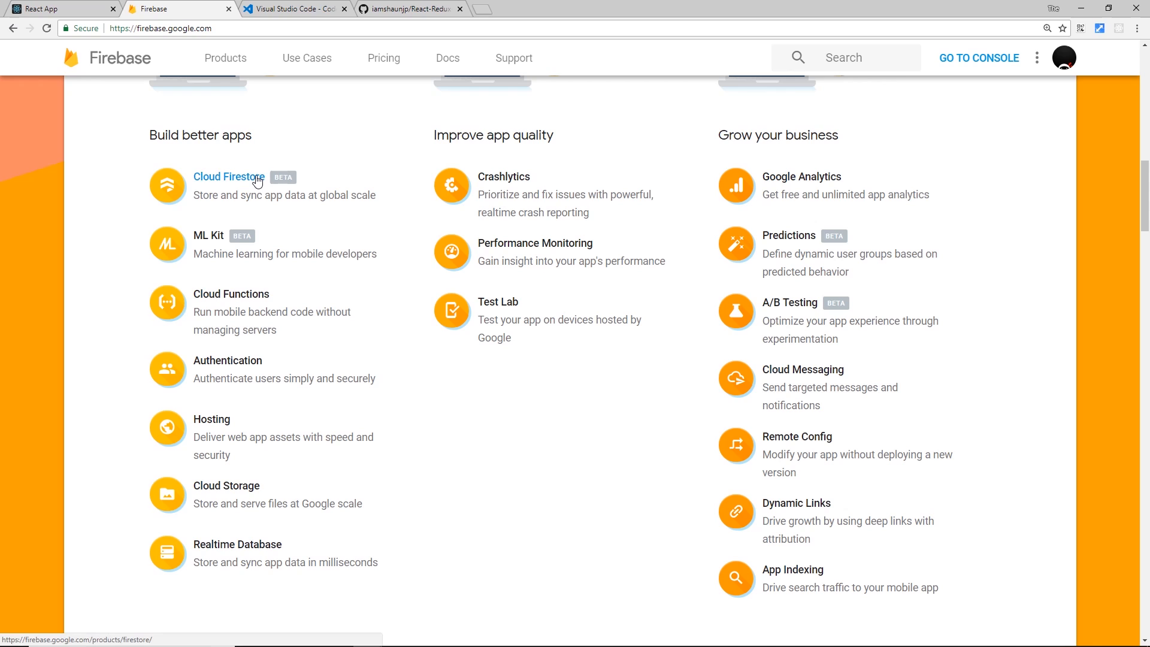
pyautogui.moveTo(227, 419)
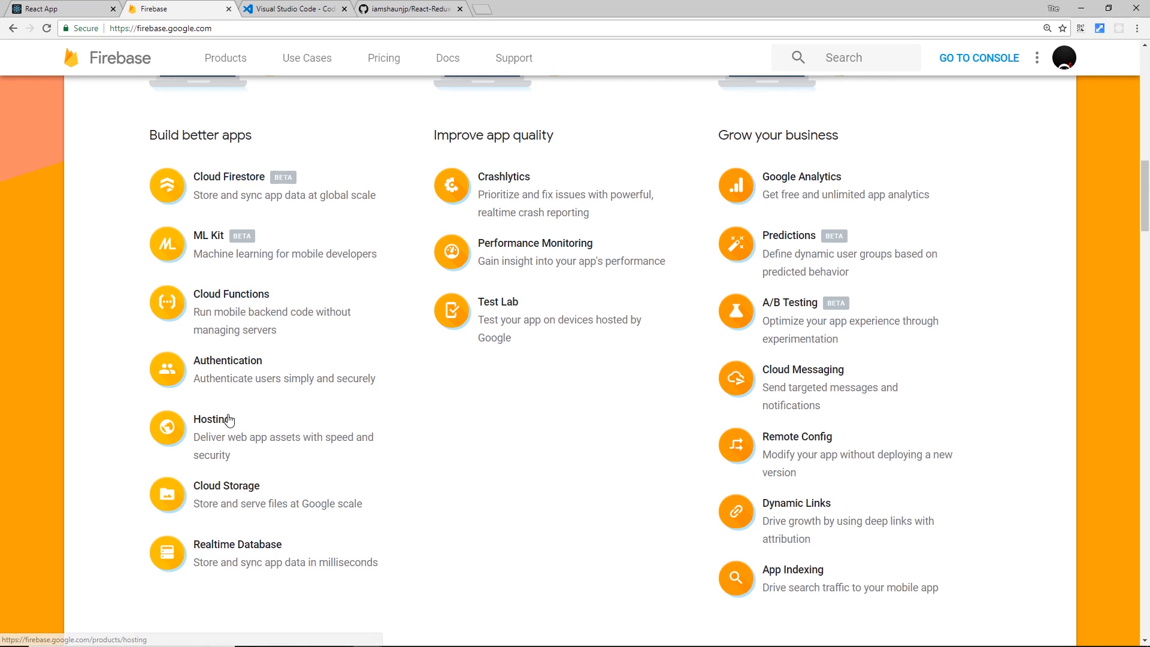
pyautogui.click(287, 9)
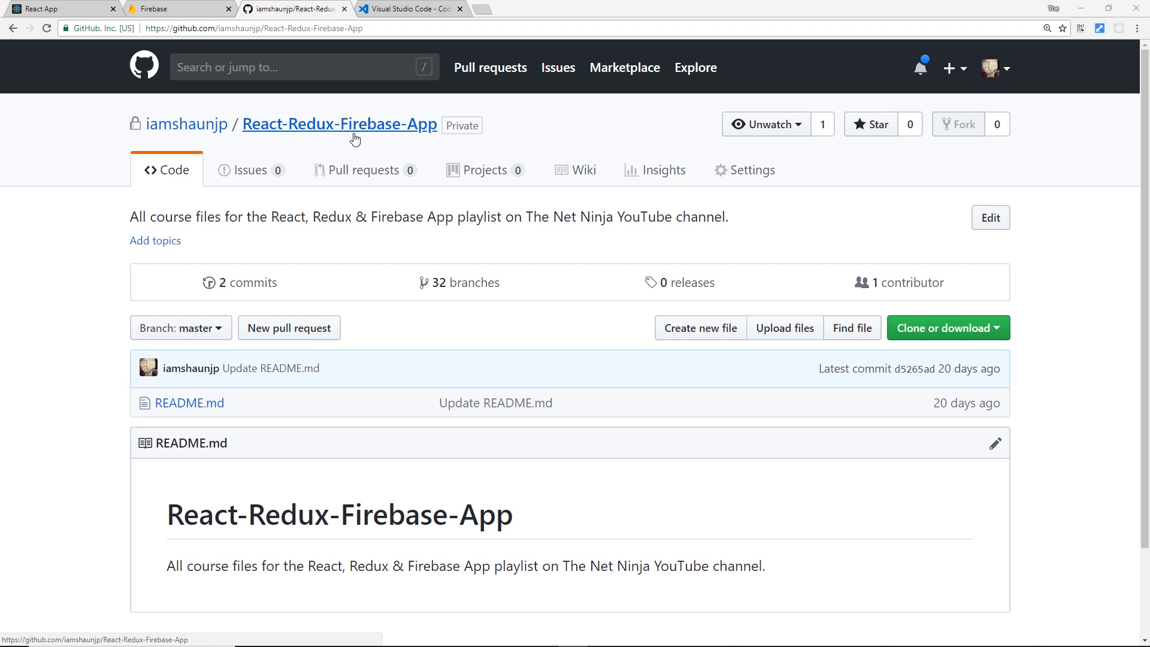
pyautogui.moveTo(381, 140)
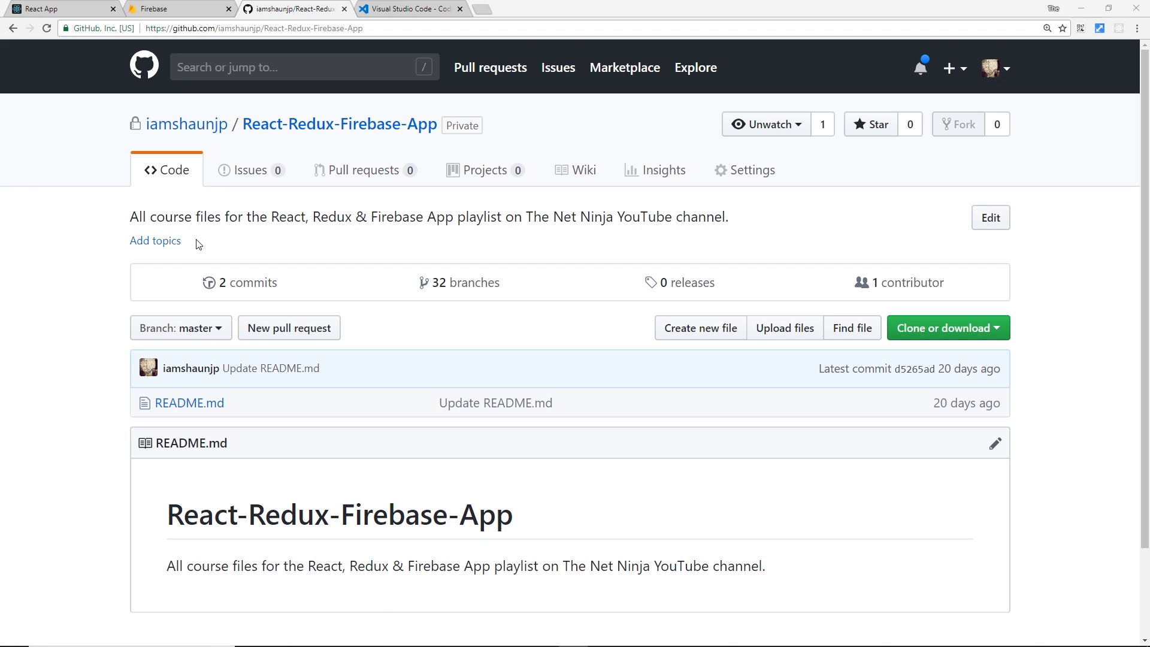
# Step: Switch the course repository to the lesson-14 branch
pyautogui.scroll(-3)
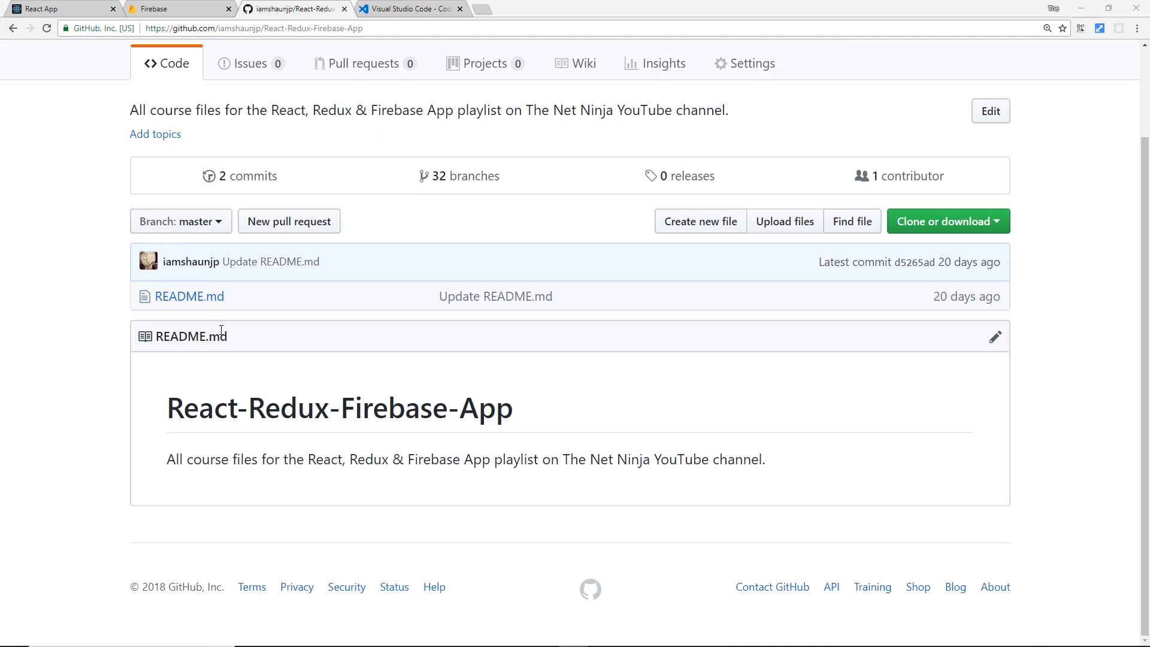
pyautogui.click(181, 220)
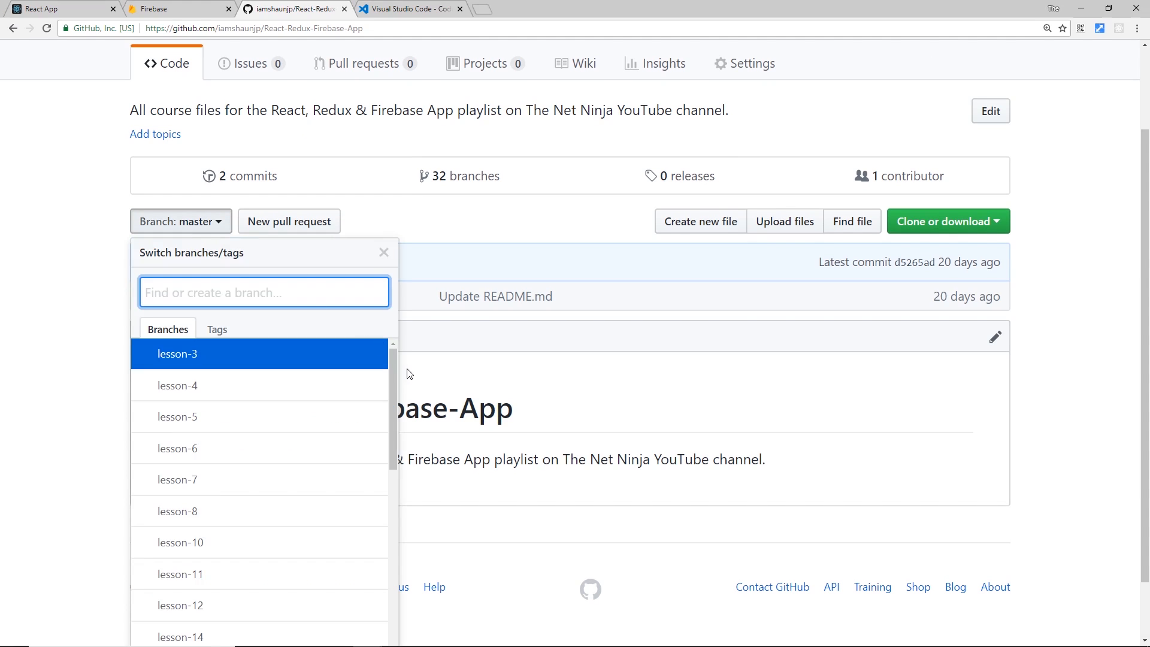
pyautogui.scroll(-3)
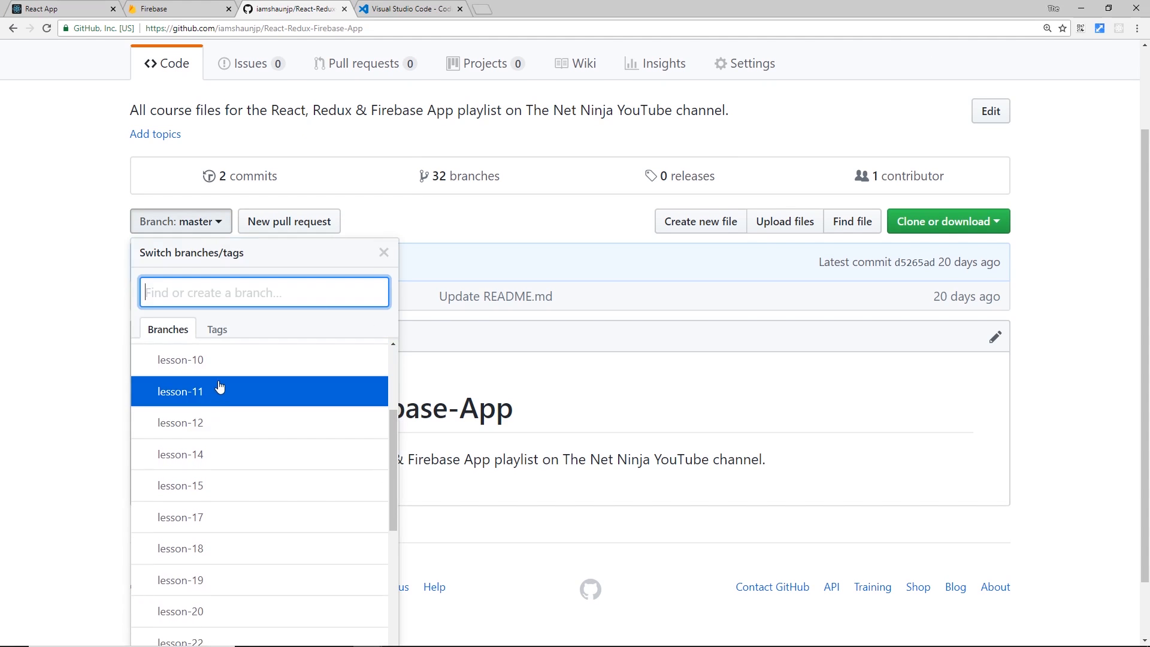
pyautogui.click(180, 453)
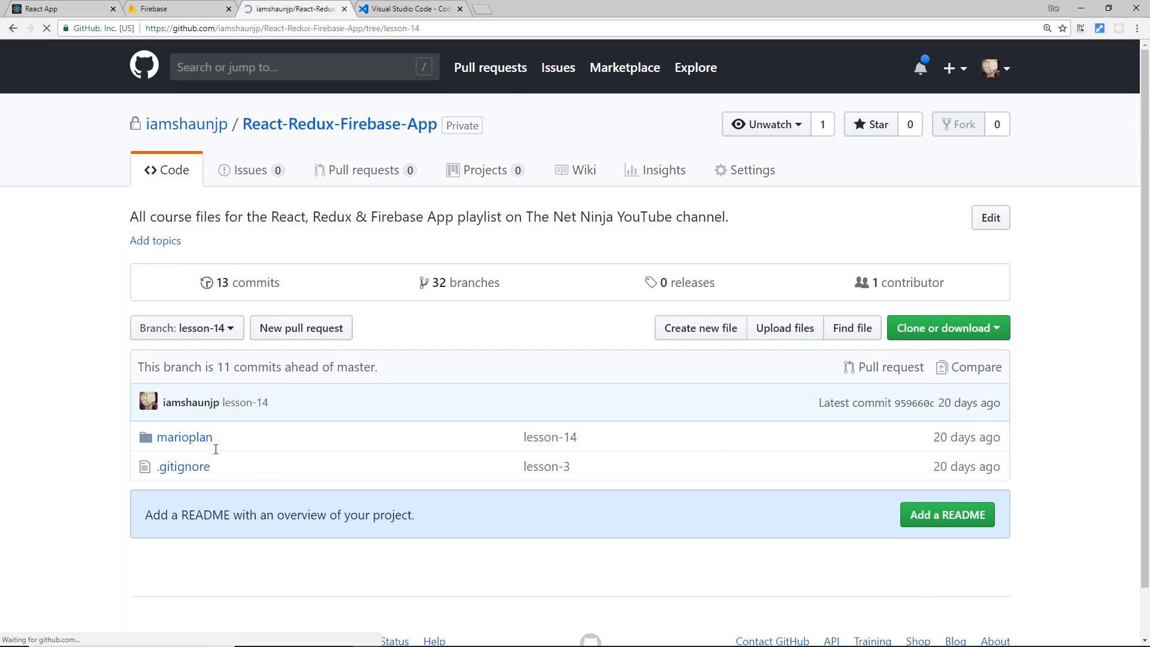
# Step: Look into the marioplan folder, then move to the Visual Studio Code website
pyautogui.click(184, 435)
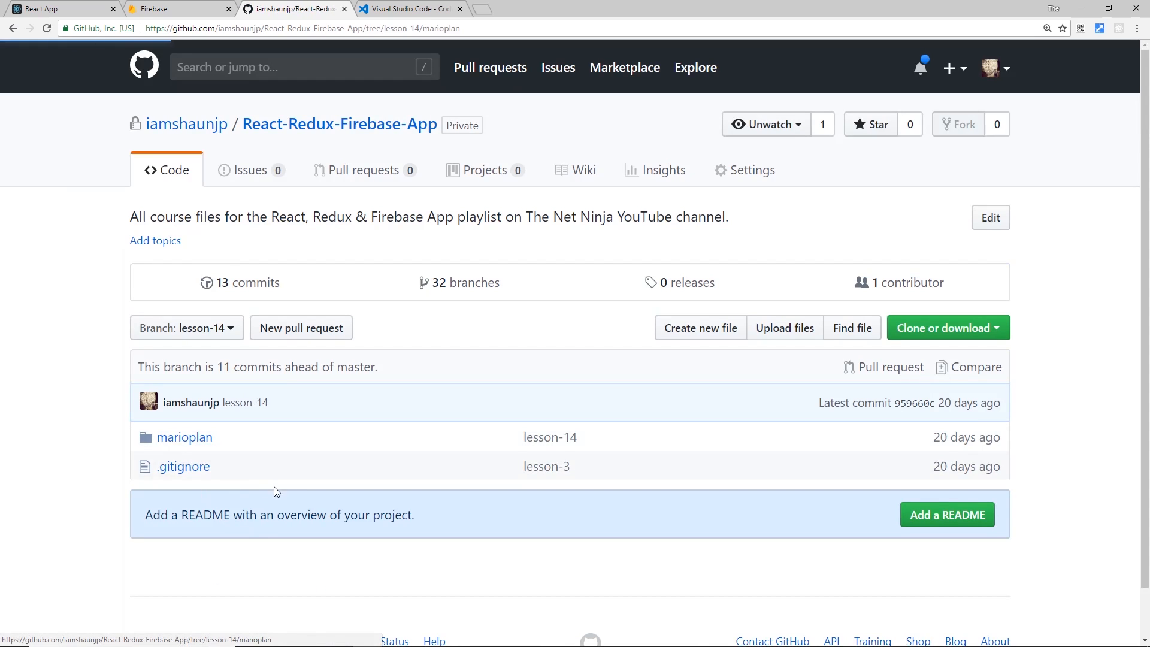
pyautogui.click(185, 437)
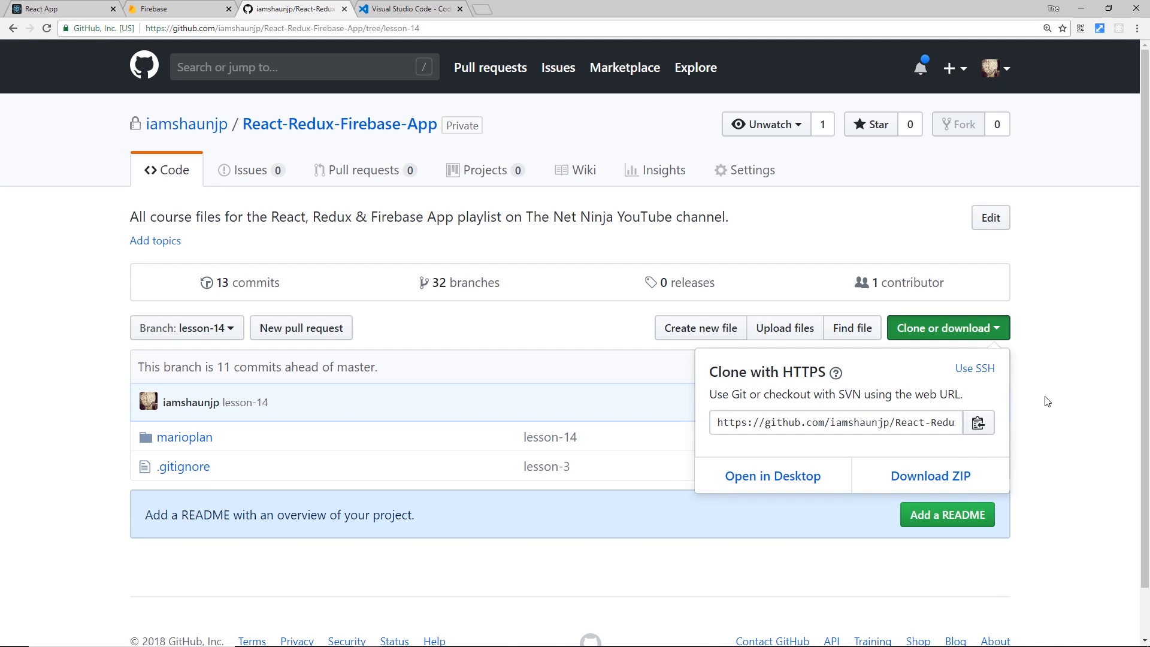
pyautogui.click(407, 9)
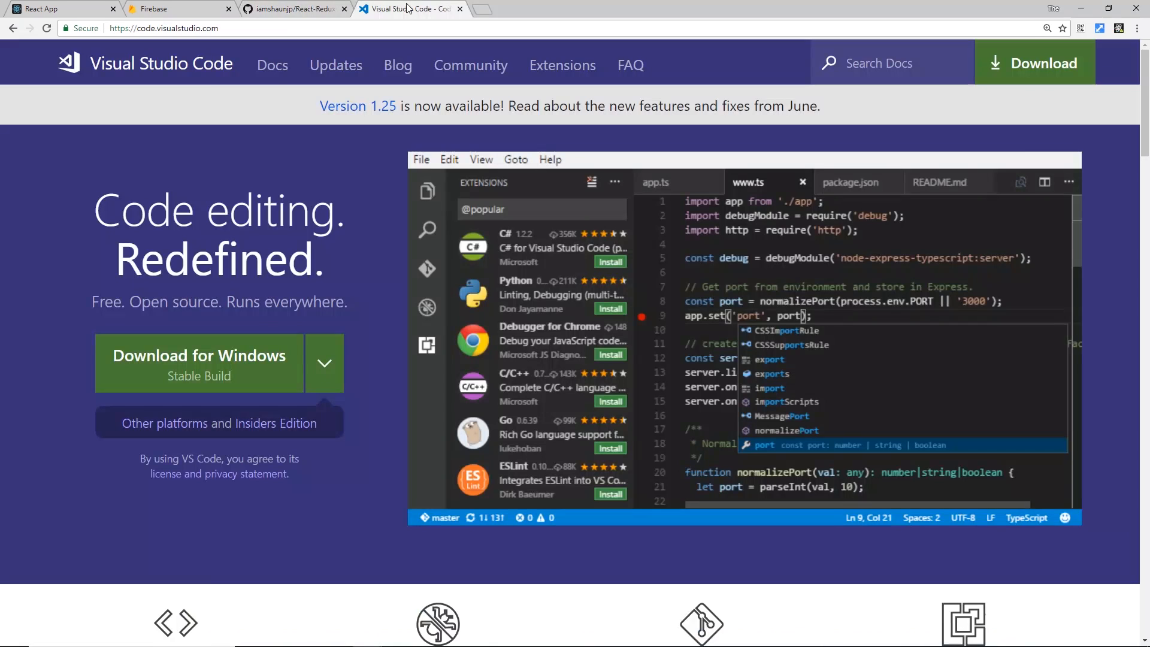
pyautogui.moveTo(518, 410)
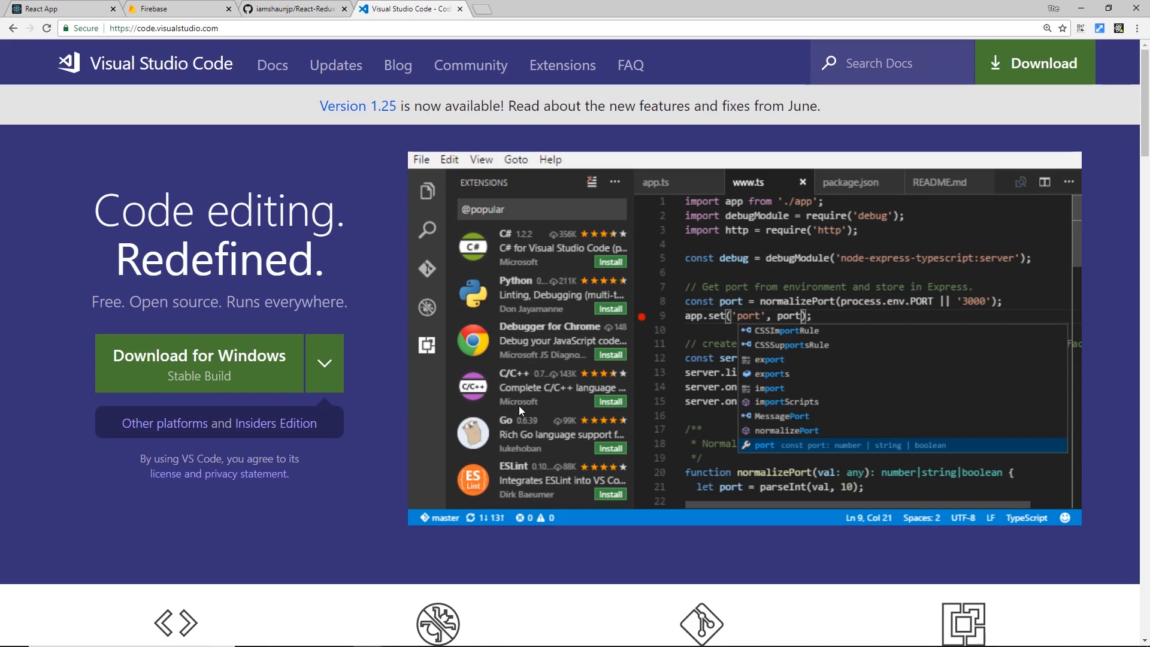